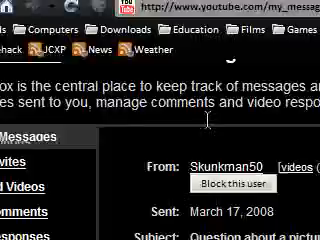
Step: Launch XnView from its desktop shortcut, opening the browser on the Histogram tab
scroll("down", 3)
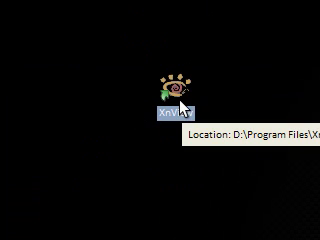
double_click(175, 88)
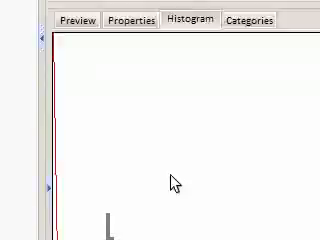
Step: Switch the browser panel to the Categories tab listing Audios, Drawings, Icons and Photographs
left_click(243, 19)
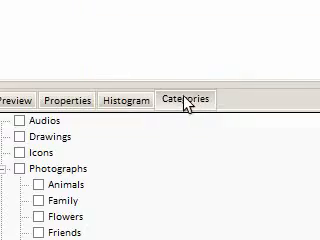